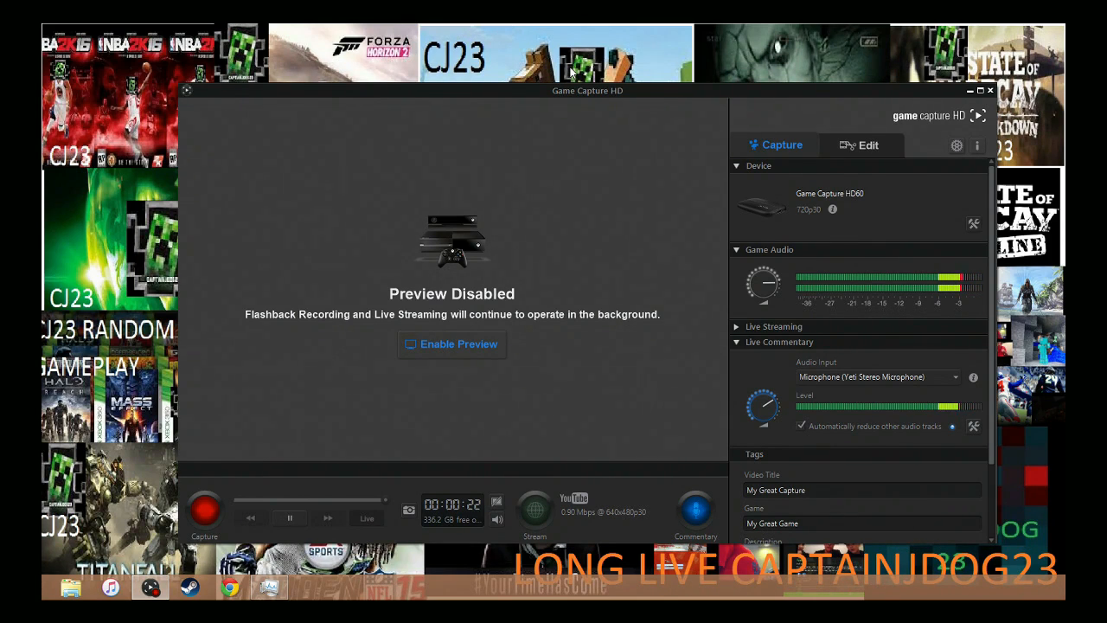
pyautogui.moveTo(648, 73)
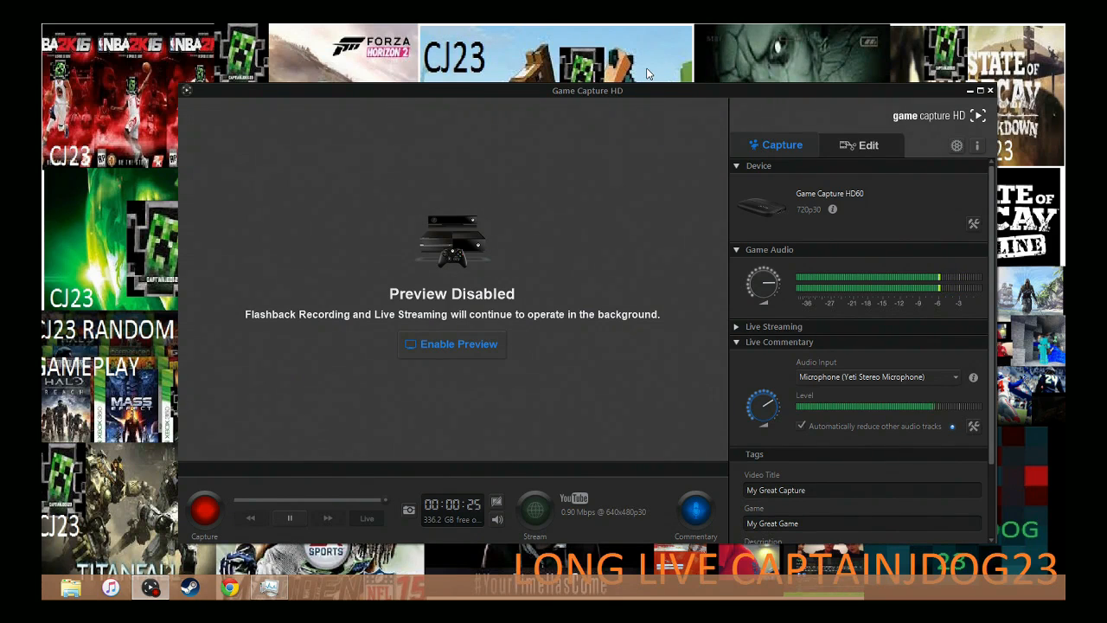
pyautogui.moveTo(727, 94)
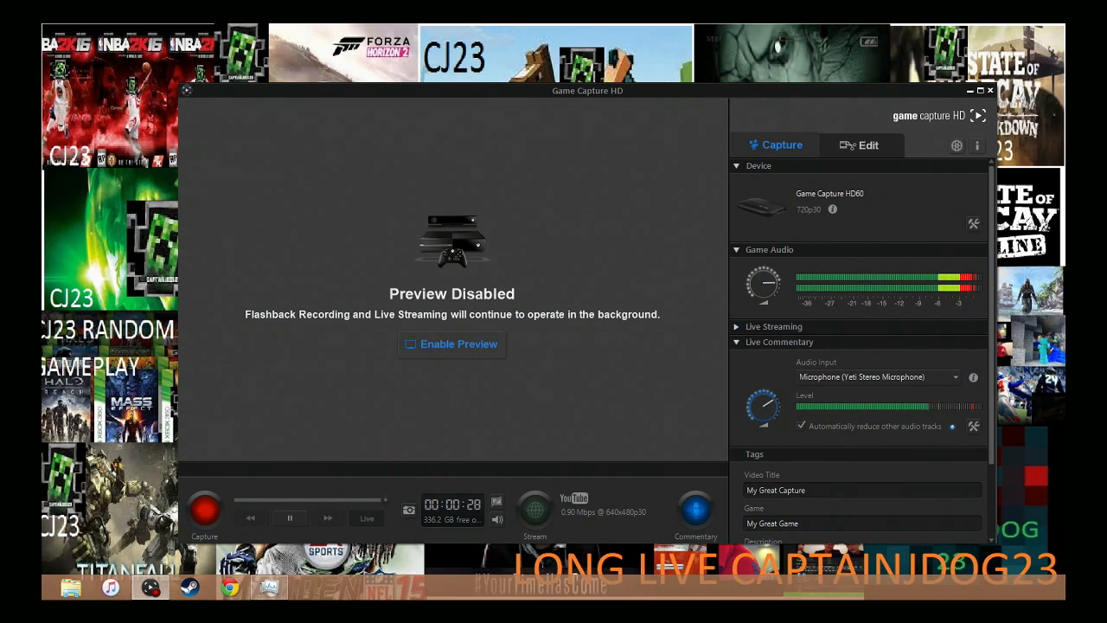
pyautogui.moveTo(298, 263)
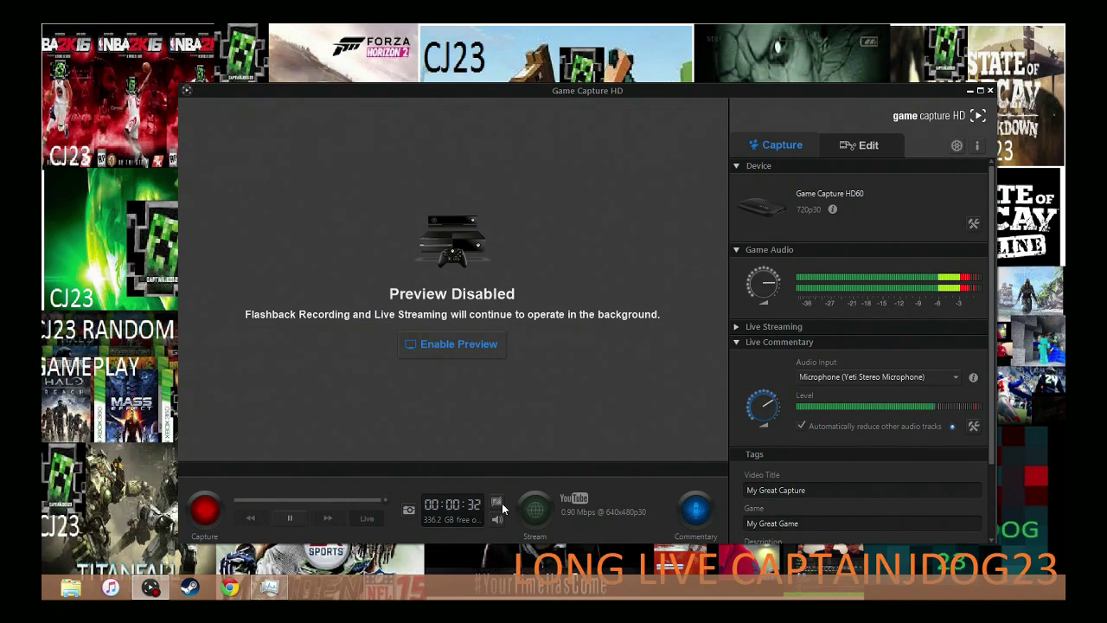
pyautogui.moveTo(529, 498)
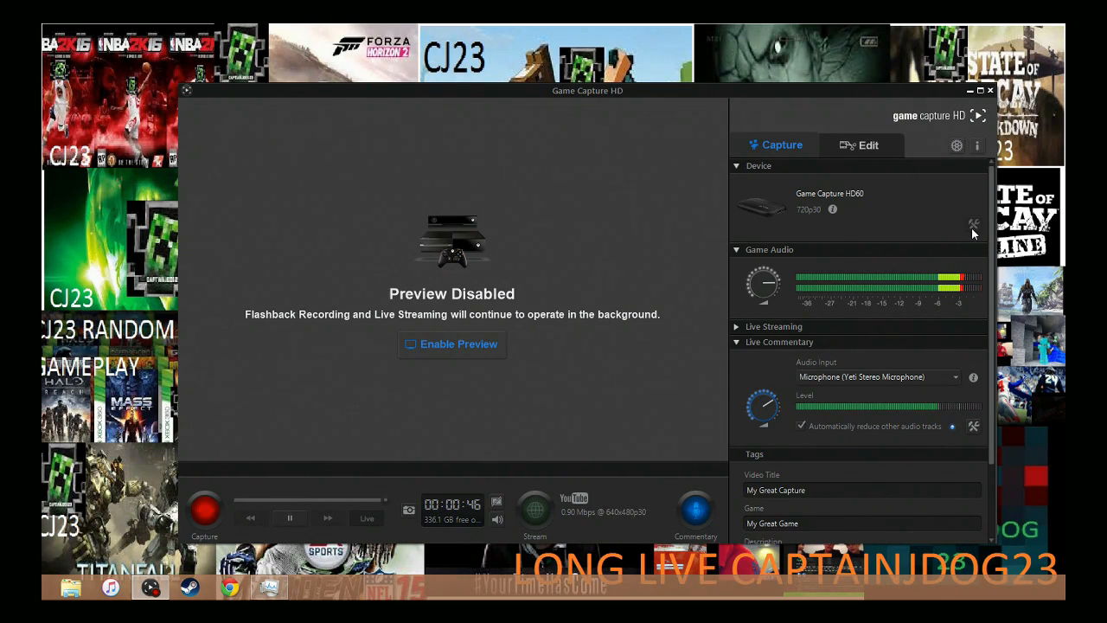
# Review the HD60 device settings, then bring up the program Preferences for sharing with MP4 conversion off.
pyautogui.click(972, 225)
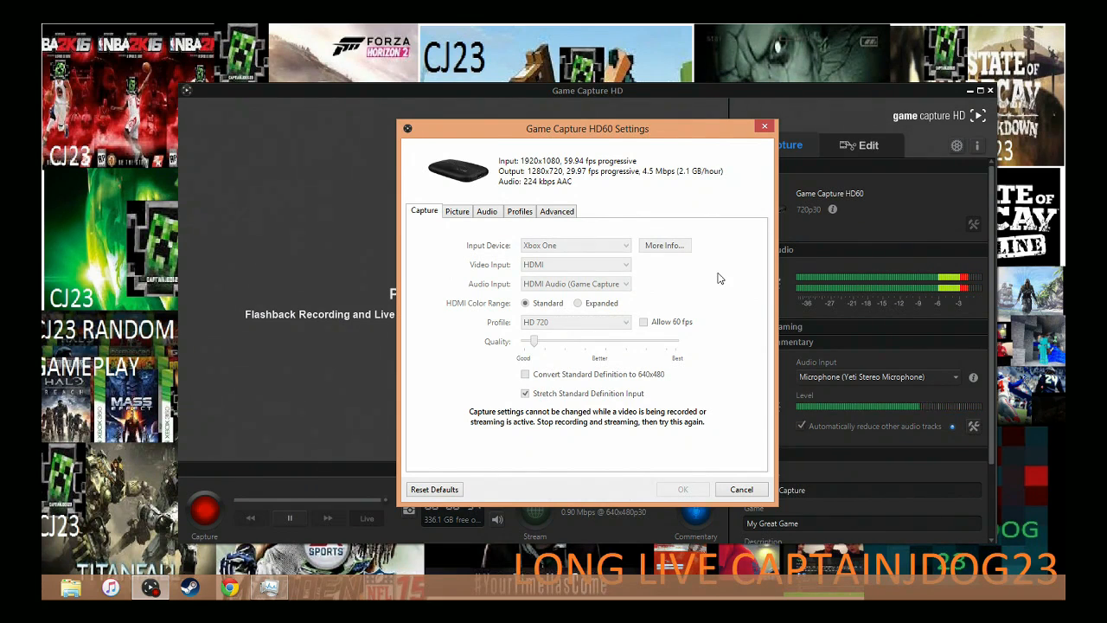
pyautogui.moveTo(632, 331)
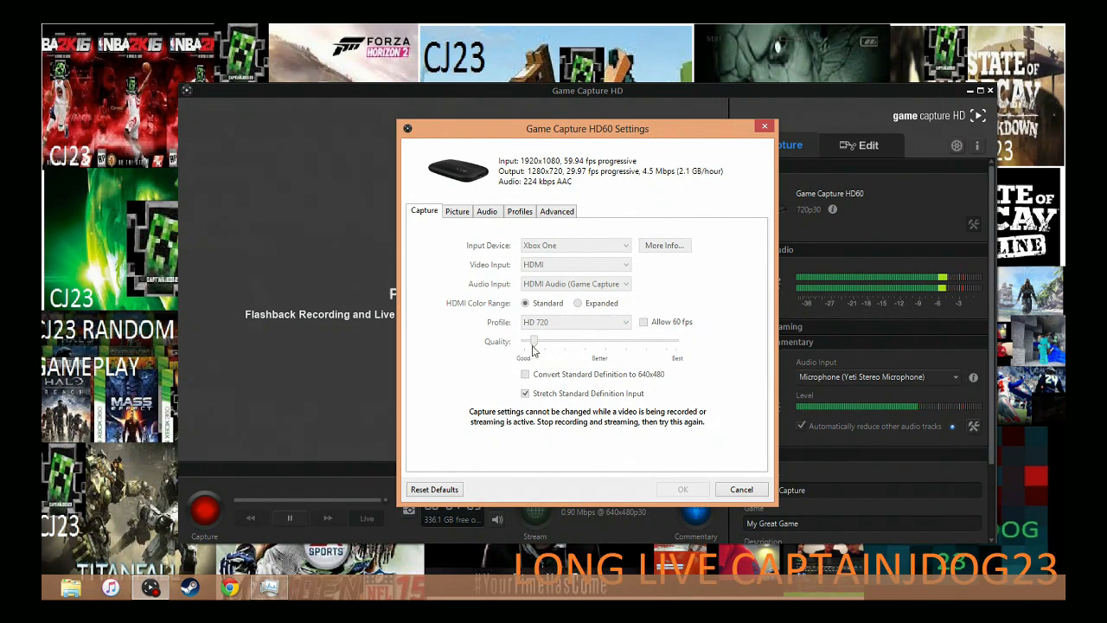
pyautogui.moveTo(643, 395)
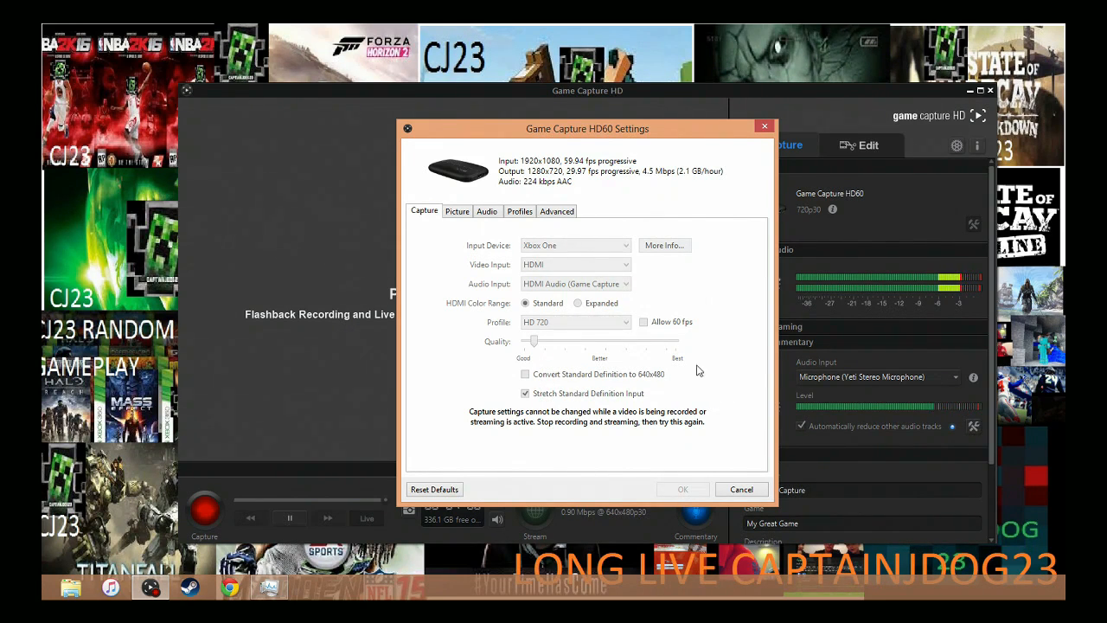
pyautogui.click(741, 488)
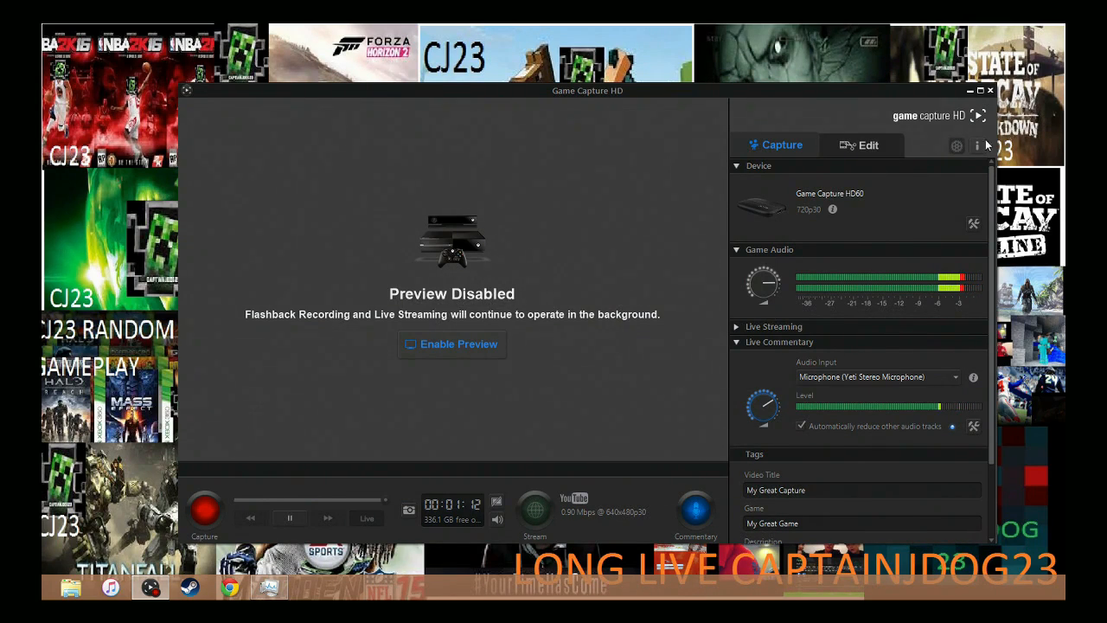
pyautogui.click(954, 145)
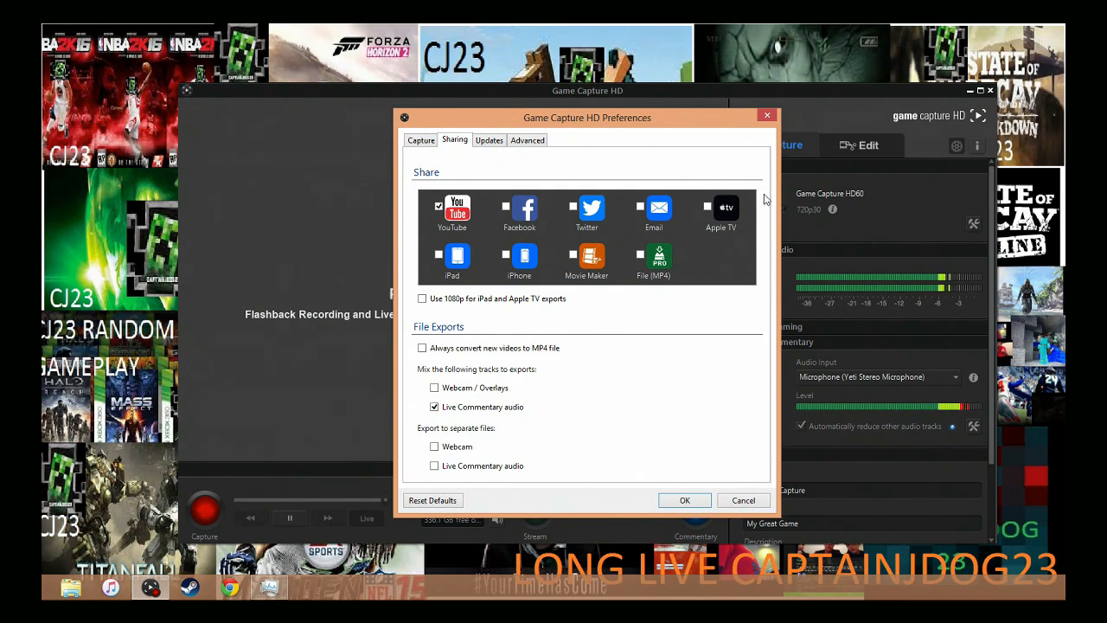
pyautogui.moveTo(366, 188)
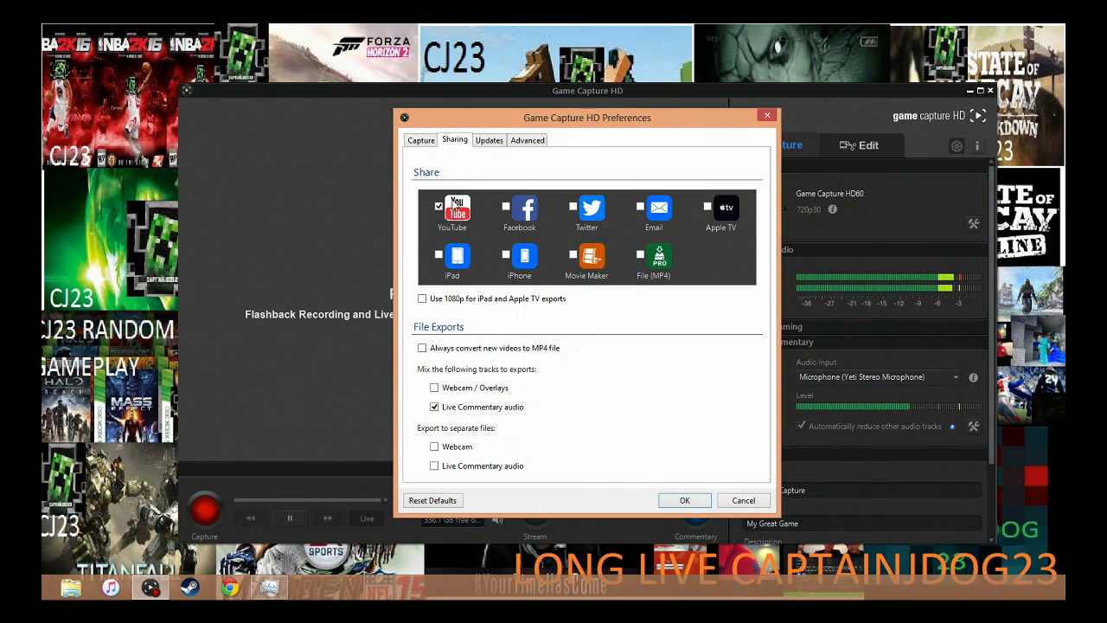
pyautogui.moveTo(487, 225)
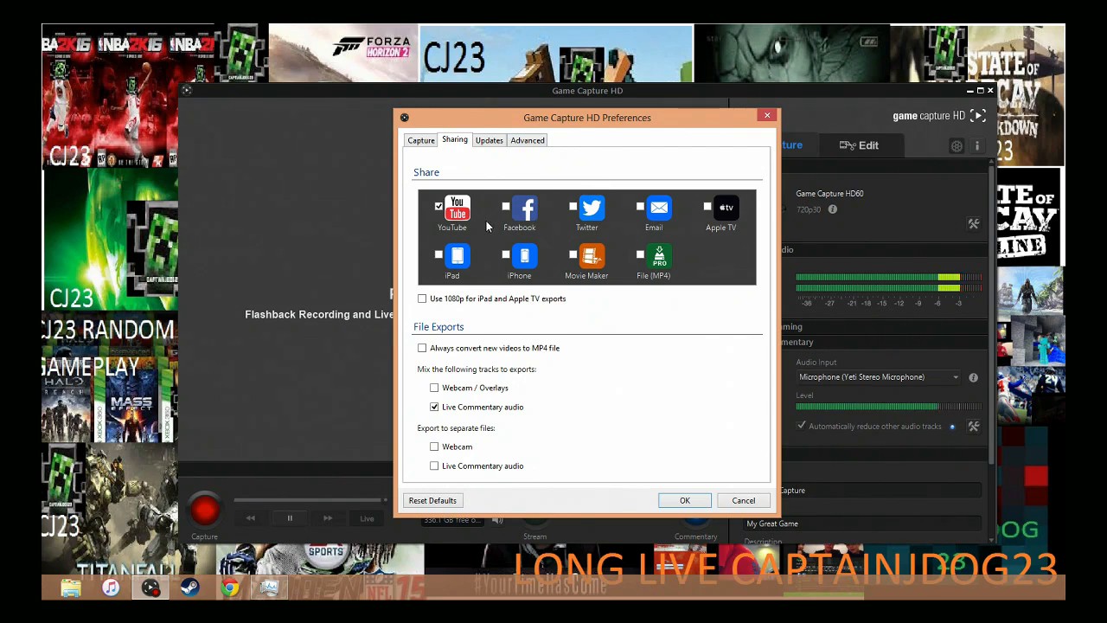
pyautogui.moveTo(588, 165)
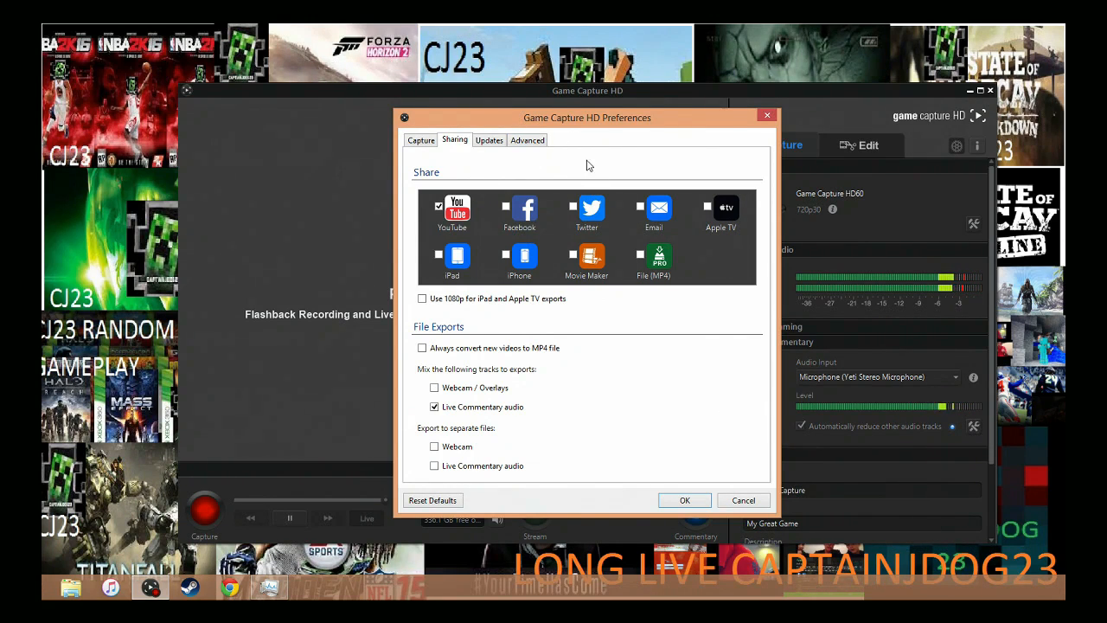
pyautogui.moveTo(554, 166)
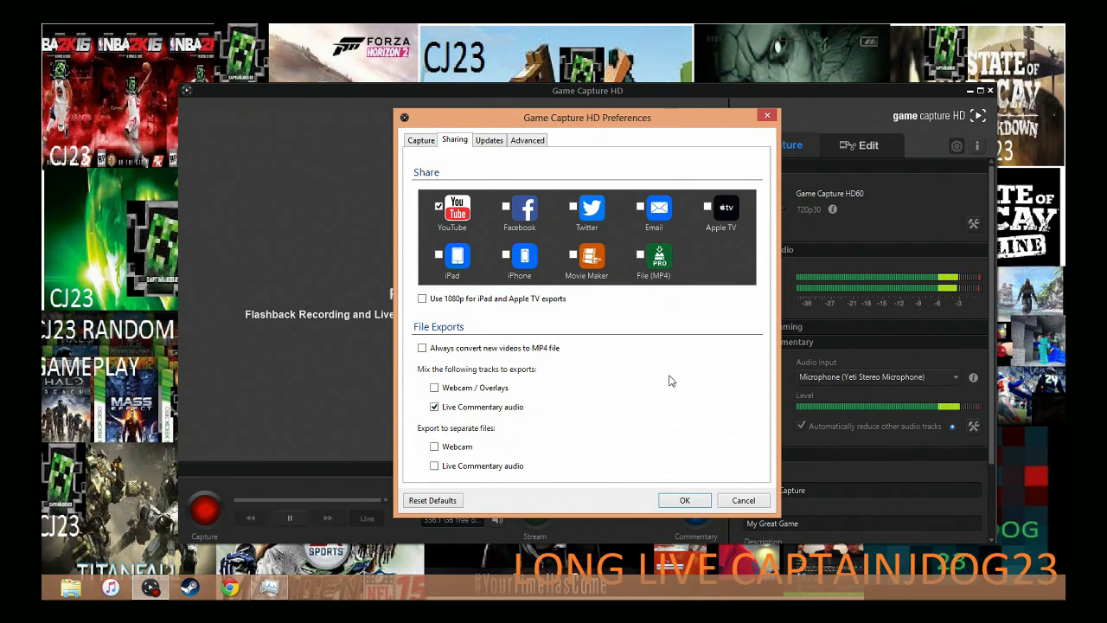
pyautogui.moveTo(629, 402)
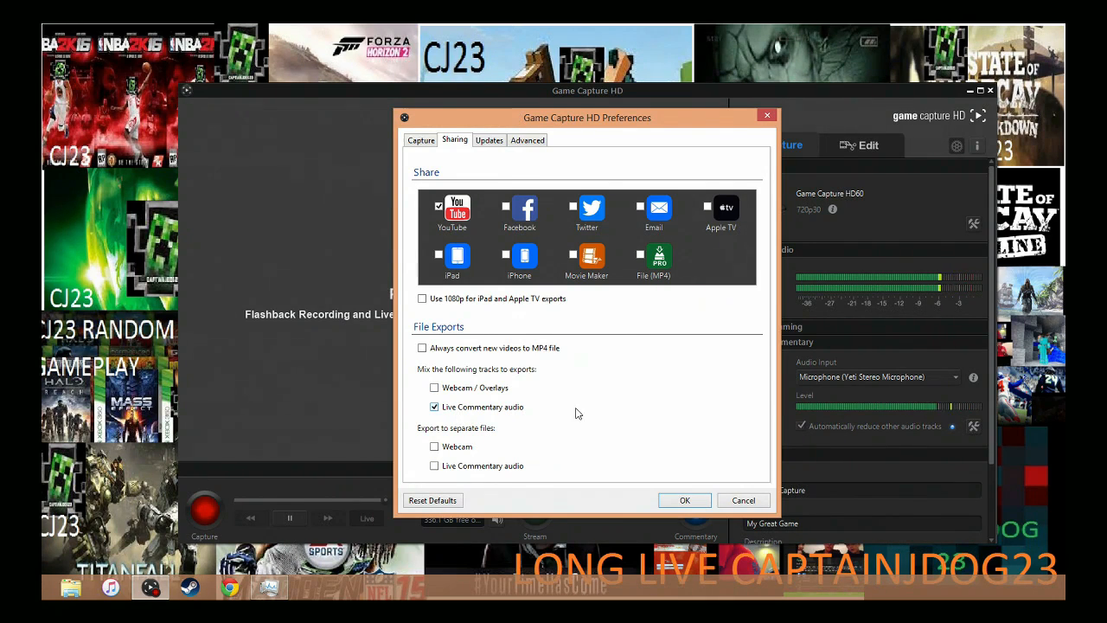
# Confirm Flashback Recording is disabled in the Capture preferences and close Preferences.
pyautogui.click(420, 140)
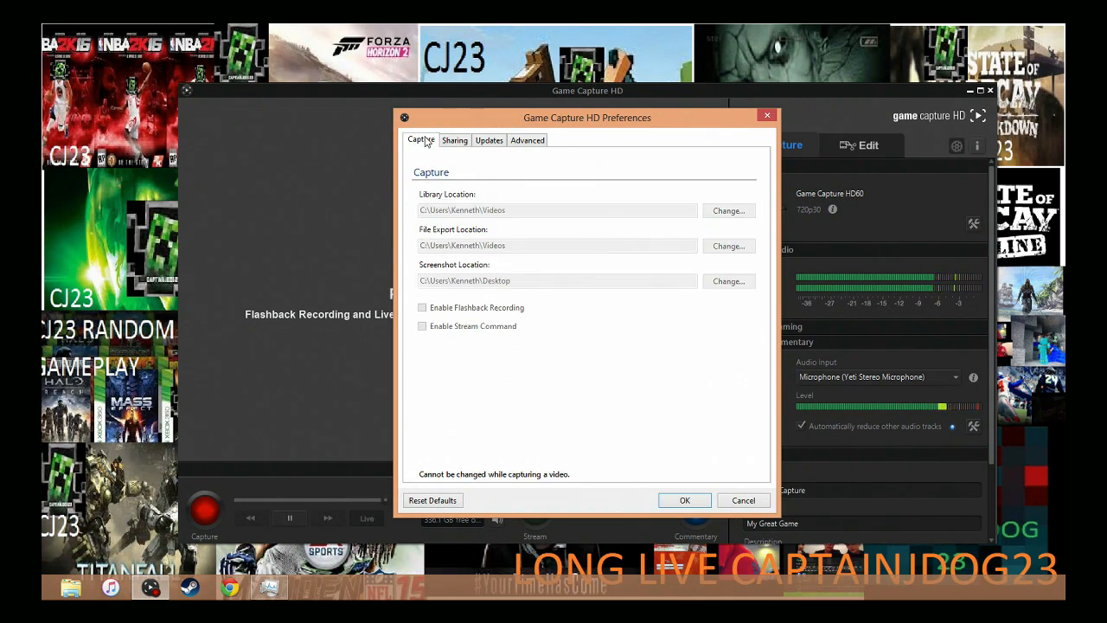
pyautogui.moveTo(436, 340)
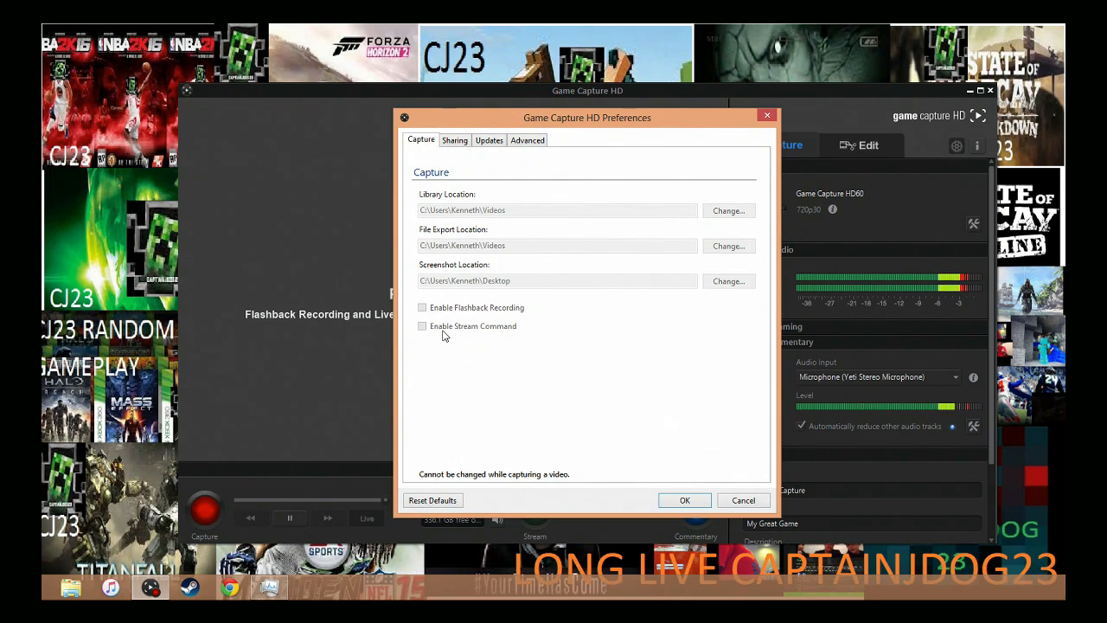
pyautogui.moveTo(539, 308)
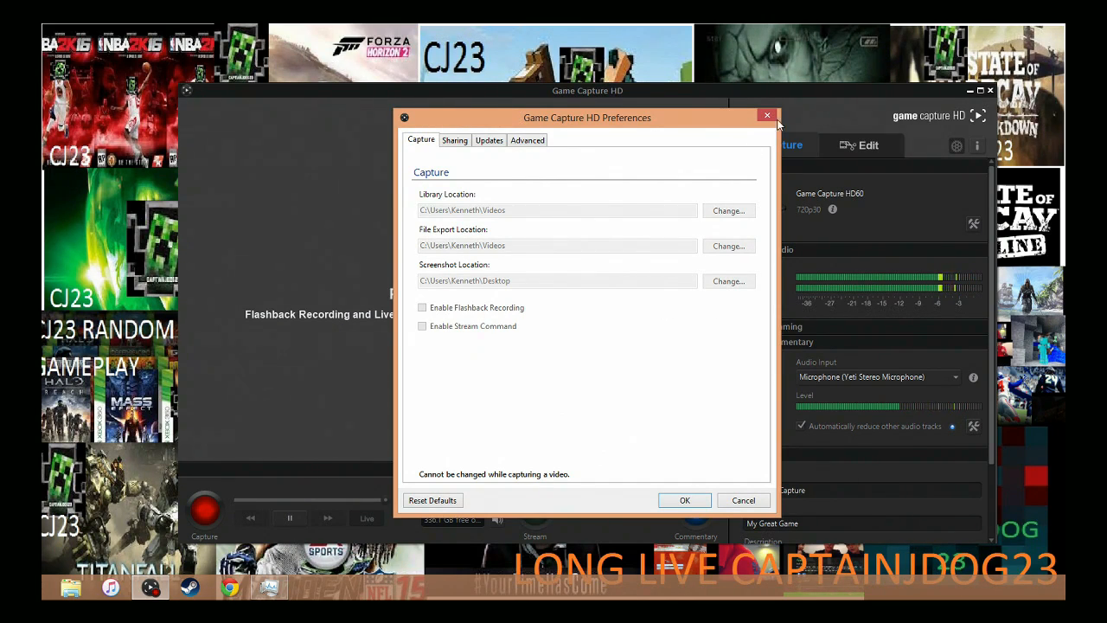
pyautogui.click(766, 114)
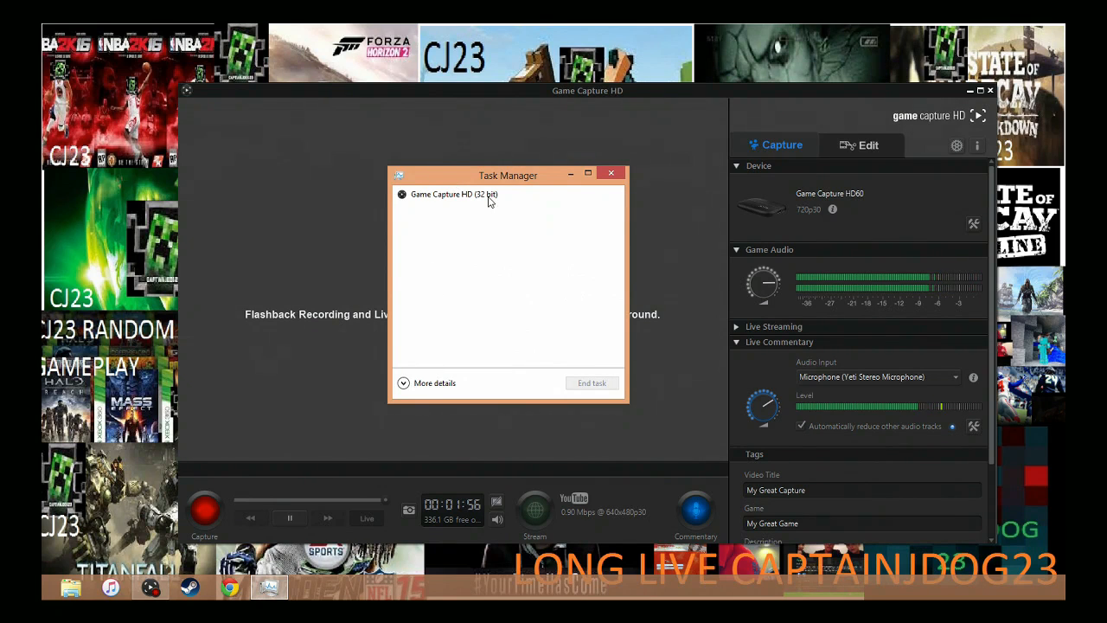
pyautogui.moveTo(290, 199)
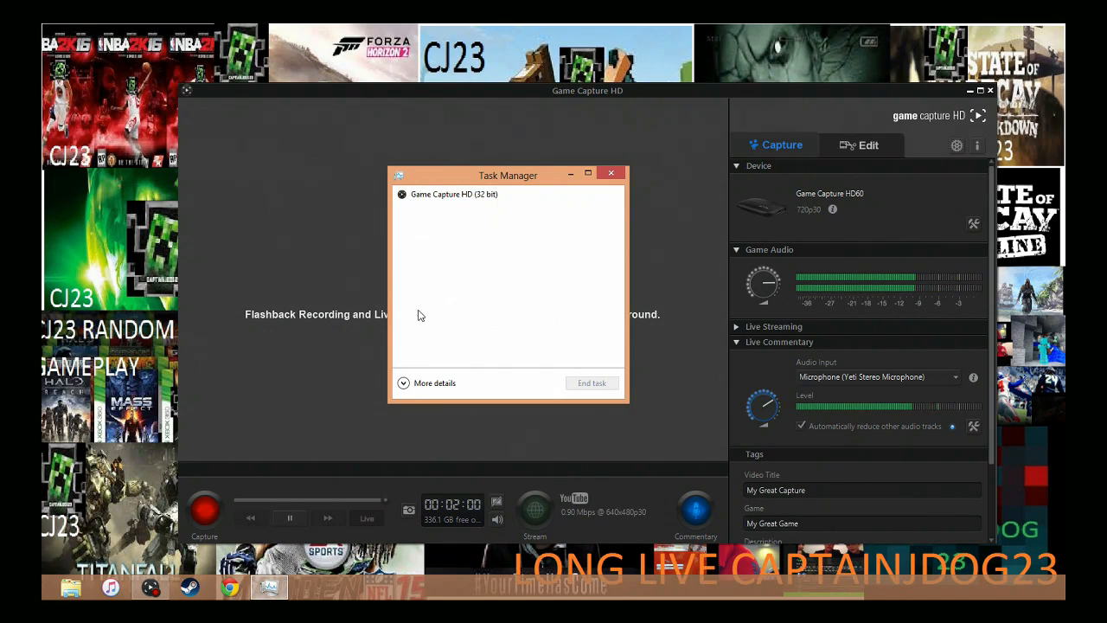
# Expand Task Manager to the detailed Processes view showing Game Capture HD's CPU usage.
pyautogui.click(434, 382)
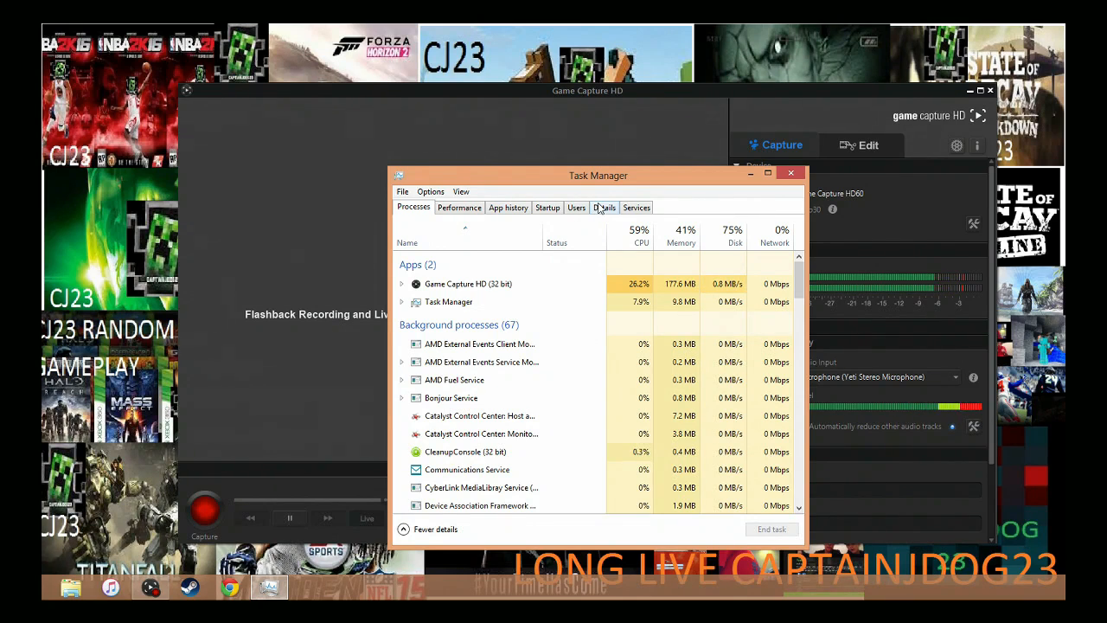
# Set the GameCapture.exe process priority to High from the Details list.
pyautogui.click(603, 207)
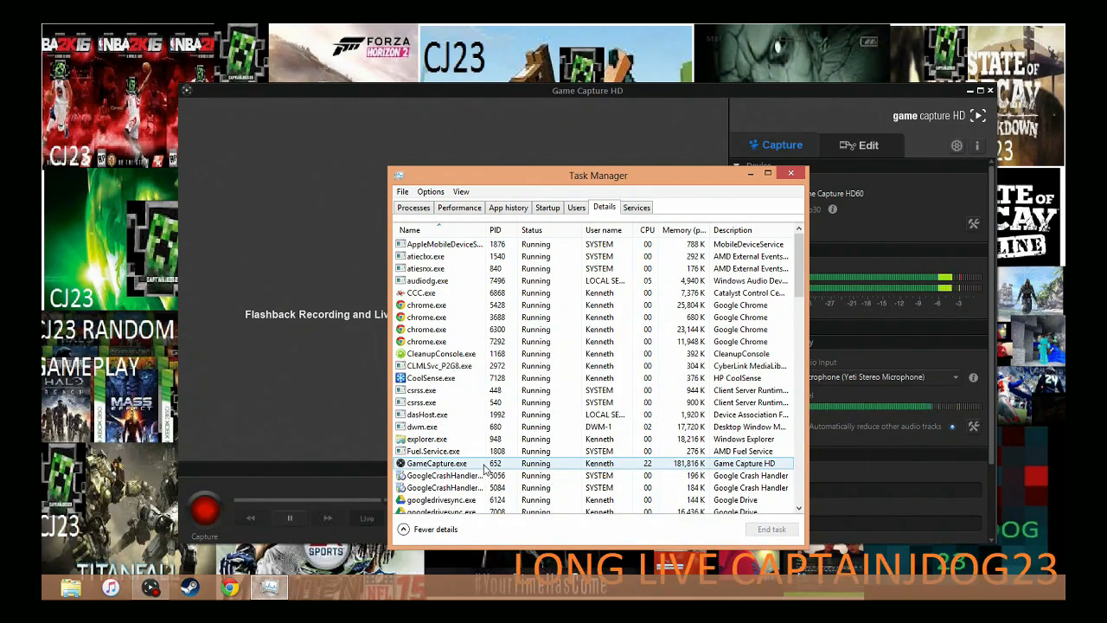
pyautogui.rightClick(436, 464)
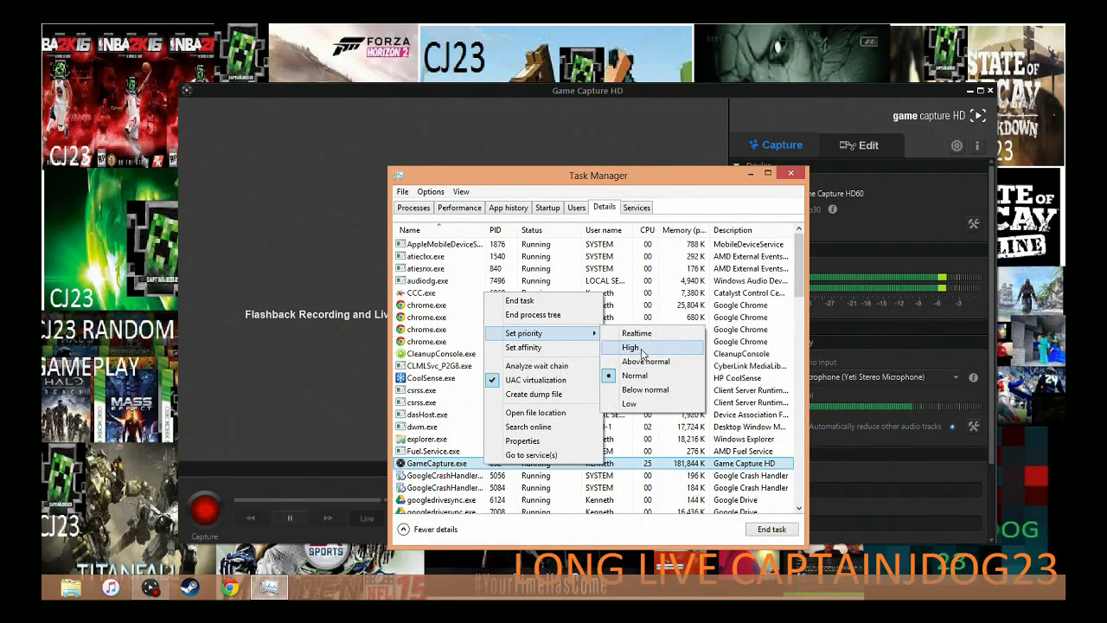
pyautogui.click(629, 346)
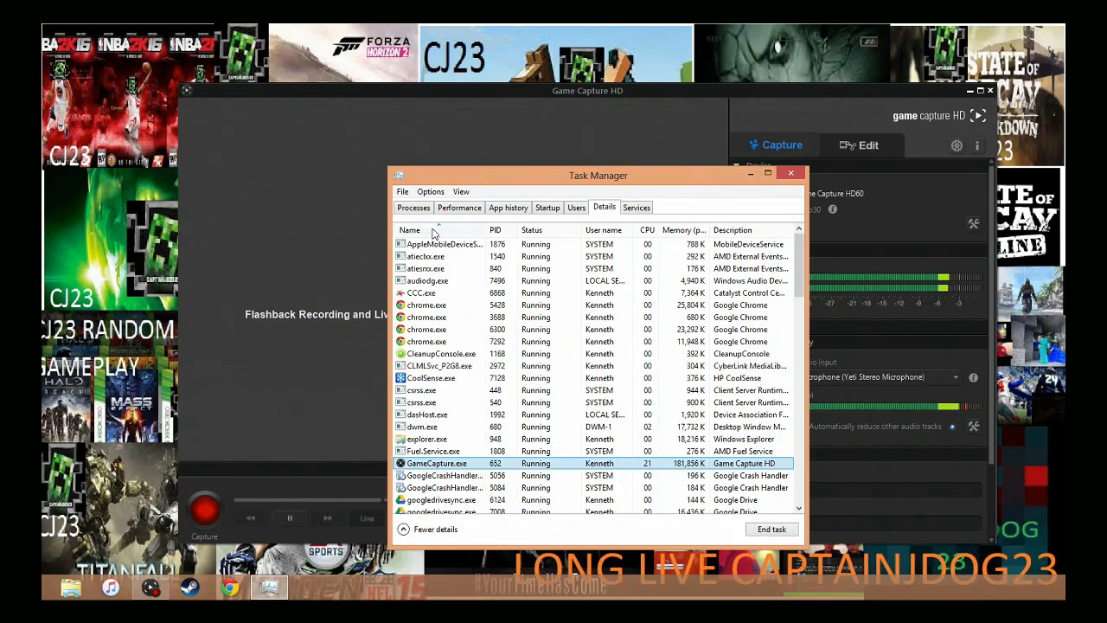
# Recheck CPU usage on the Processes overview, then close Task Manager.
pyautogui.click(413, 208)
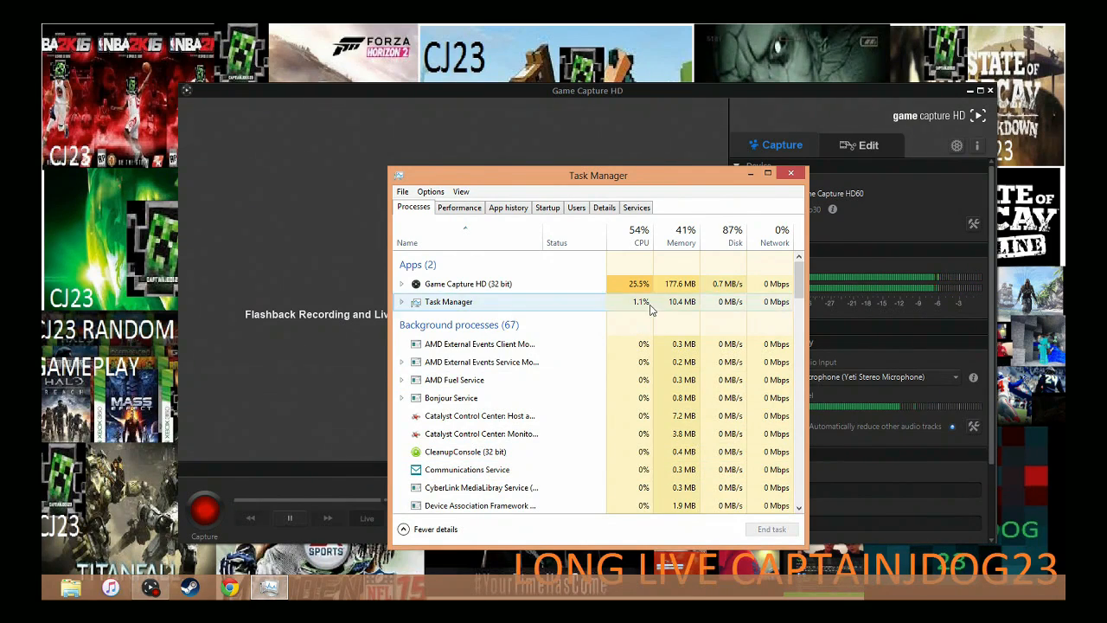
pyautogui.click(467, 284)
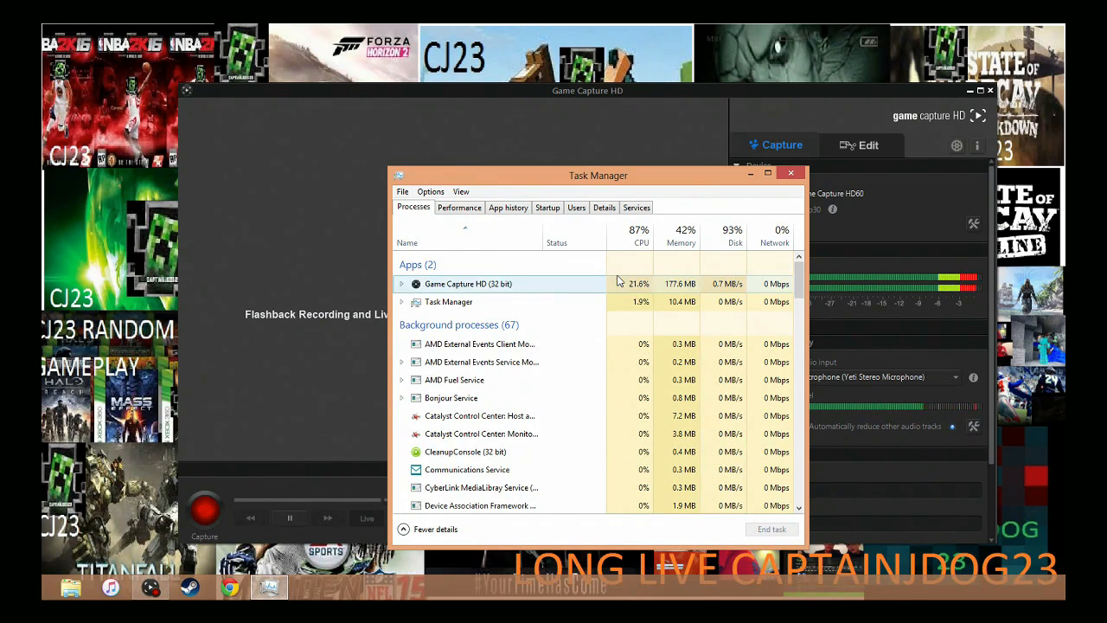
pyautogui.moveTo(550, 291)
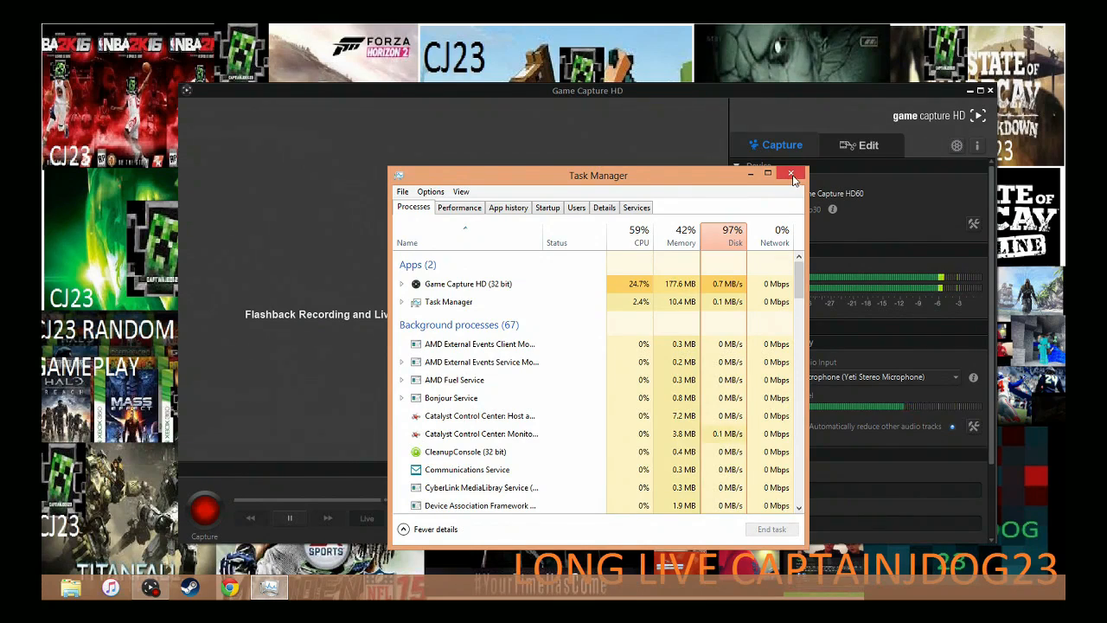
pyautogui.click(790, 175)
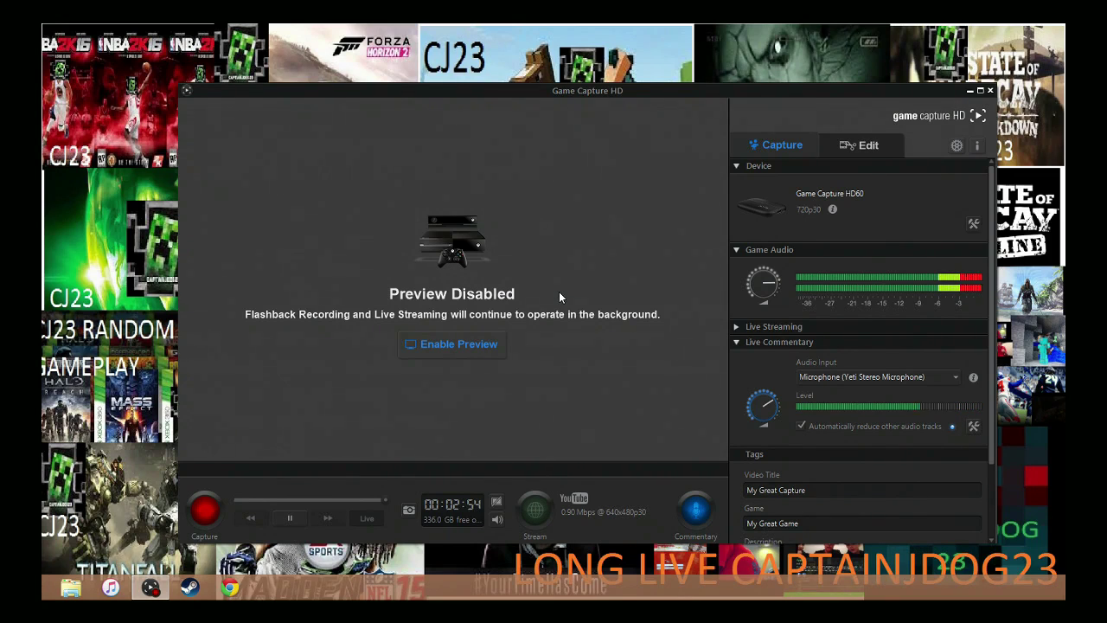
pyautogui.moveTo(563, 294)
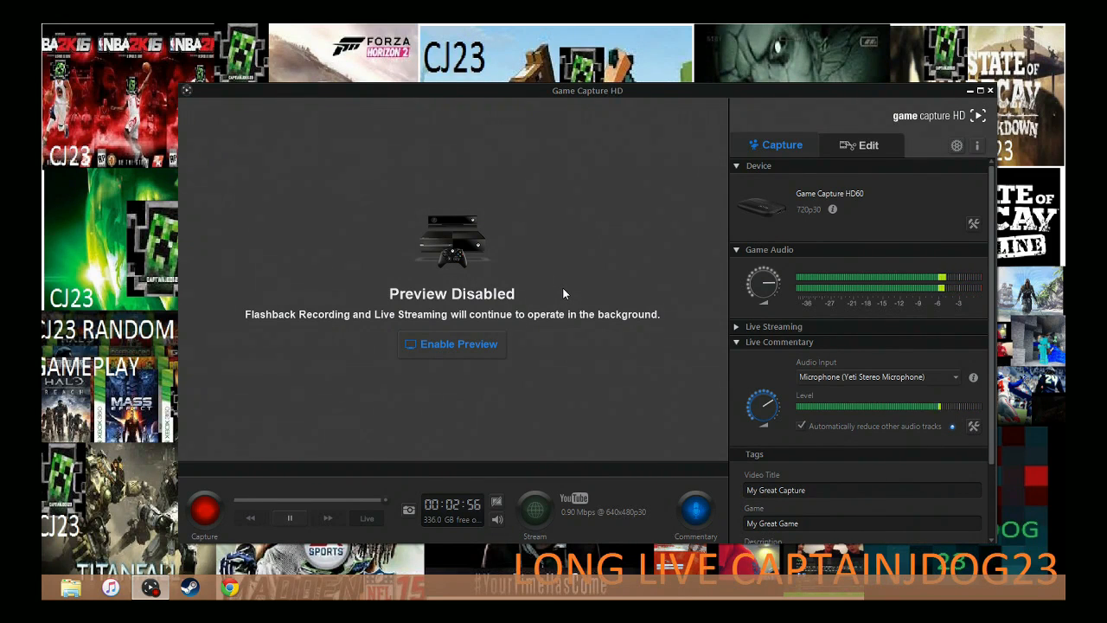
pyautogui.moveTo(699, 228)
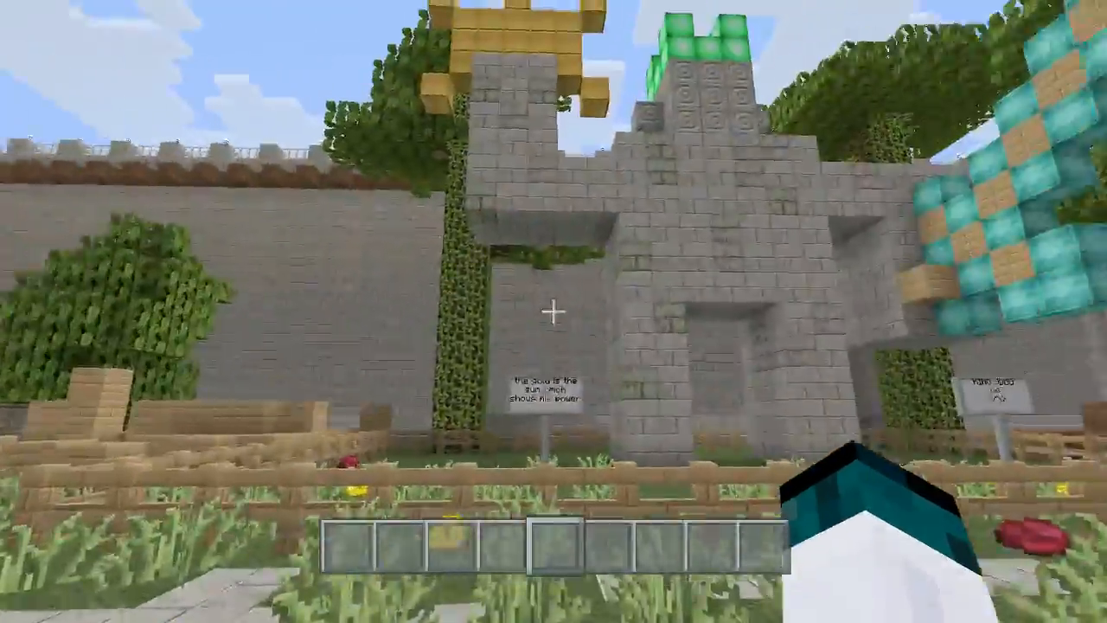
pyautogui.moveTo(553, 311)
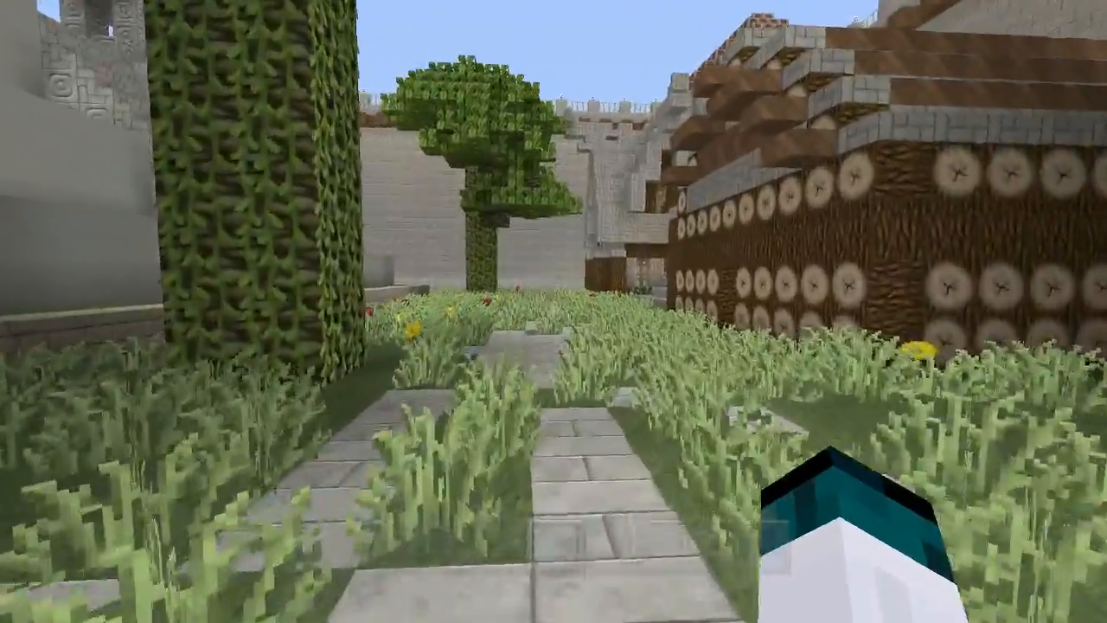
pyautogui.moveTo(554, 311)
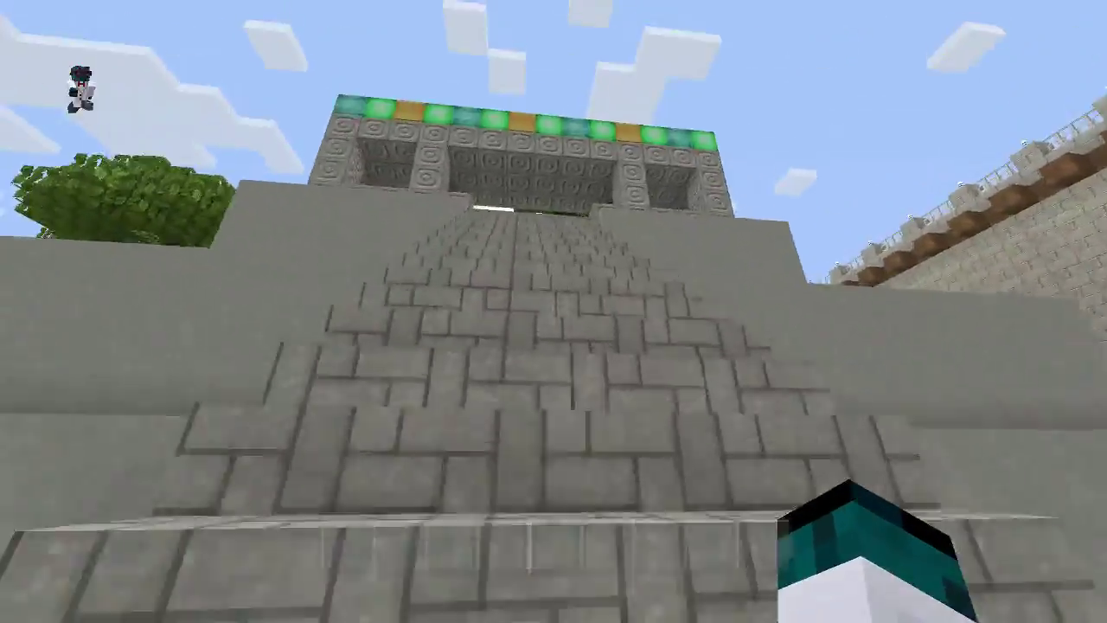
pyautogui.moveTo(554, 311)
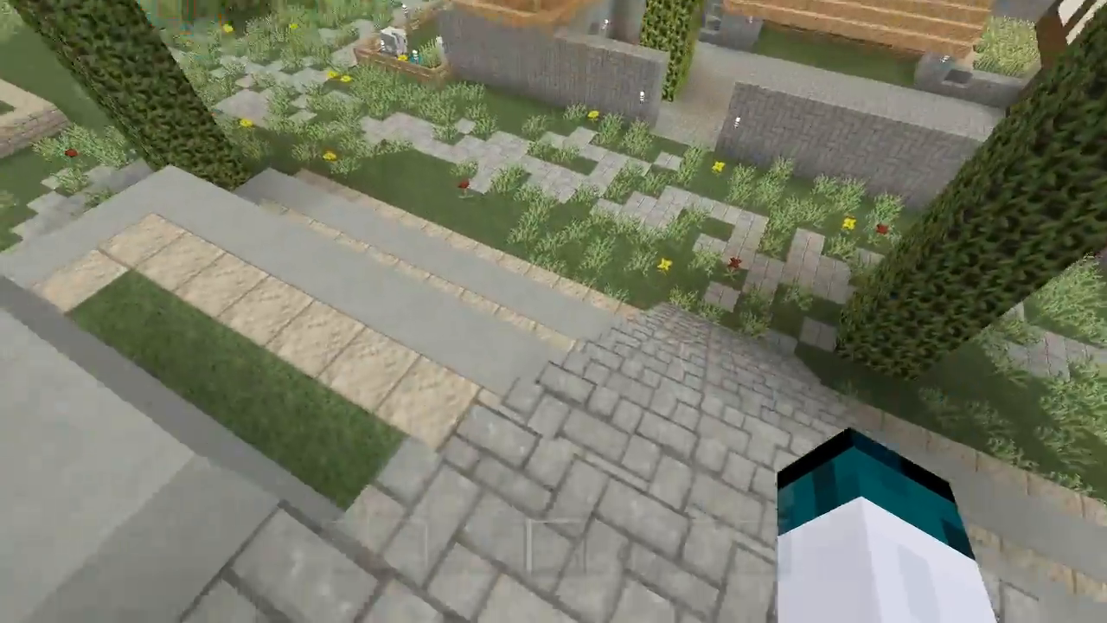
pyautogui.moveTo(554, 312)
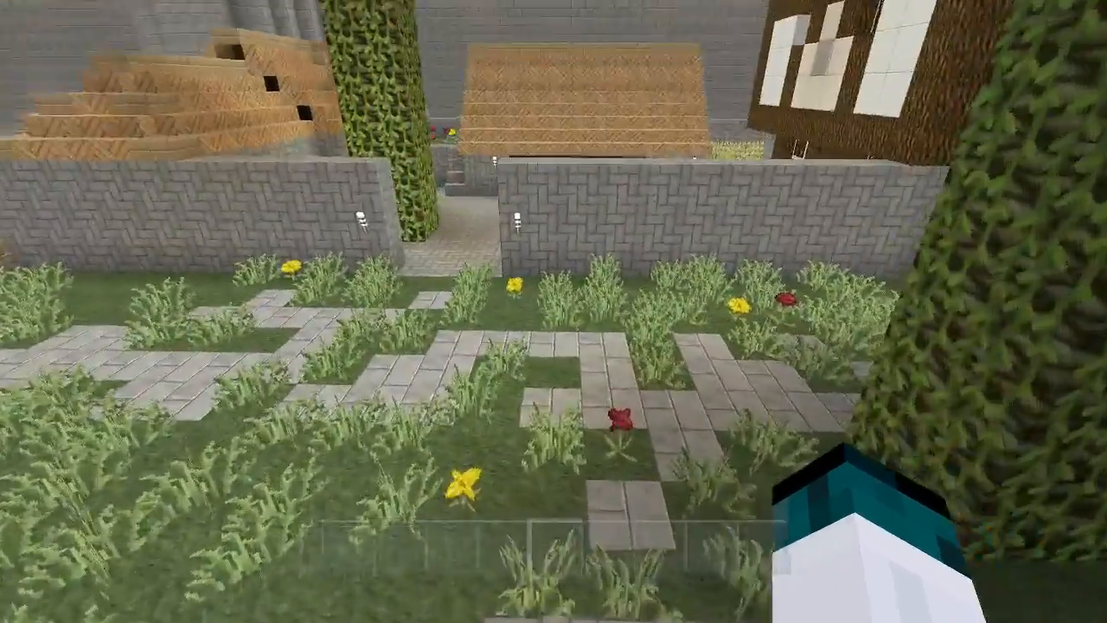
pyautogui.moveTo(554, 311)
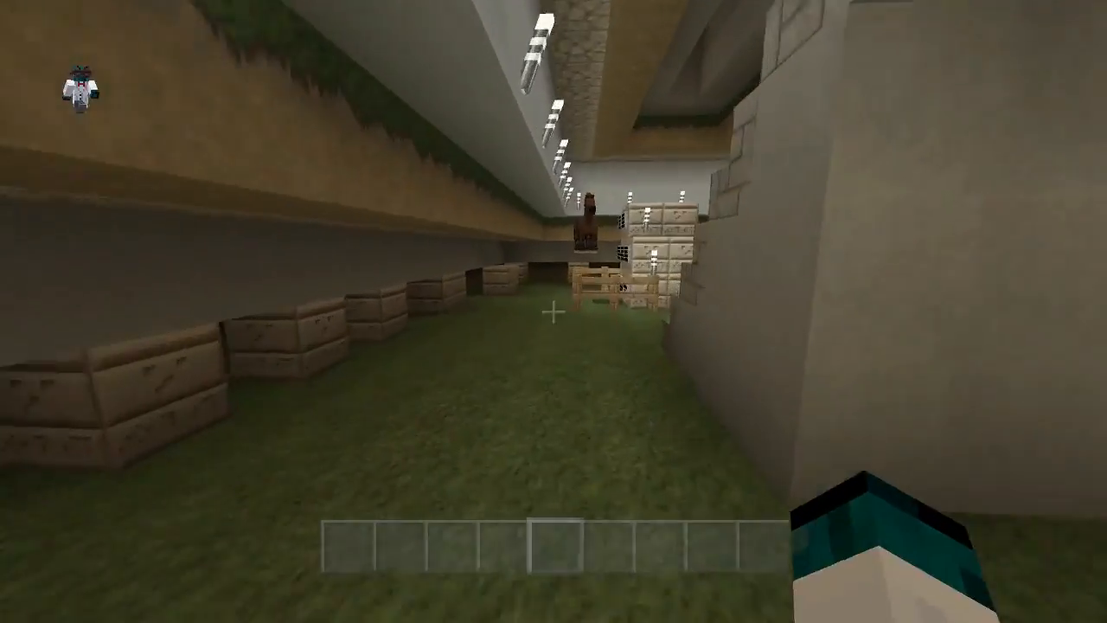
pyautogui.moveTo(554, 311)
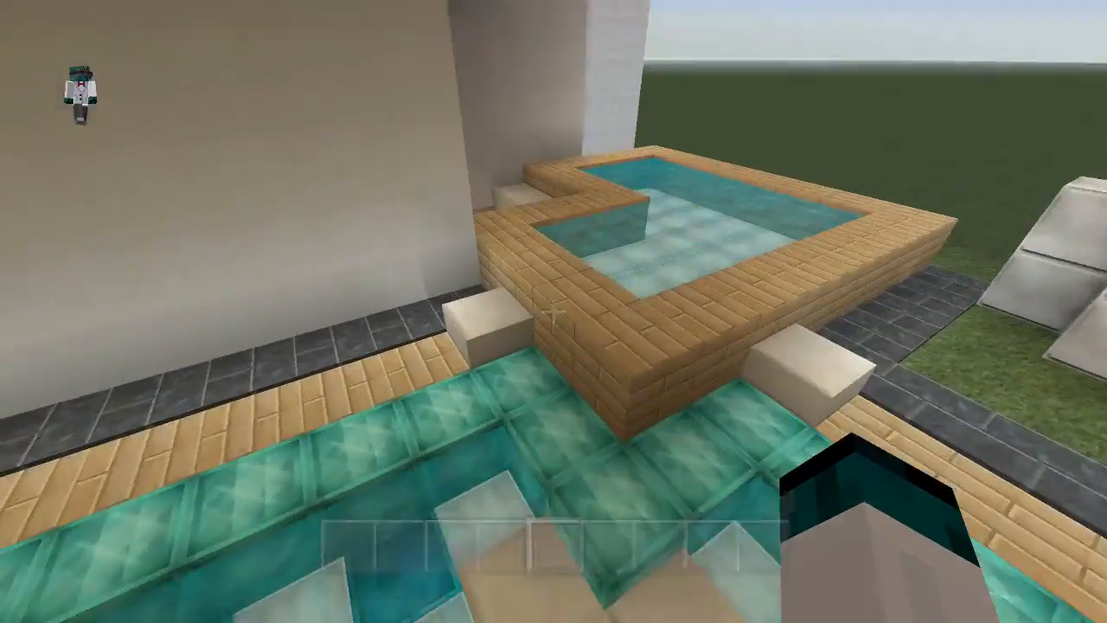
pyautogui.moveTo(553, 311)
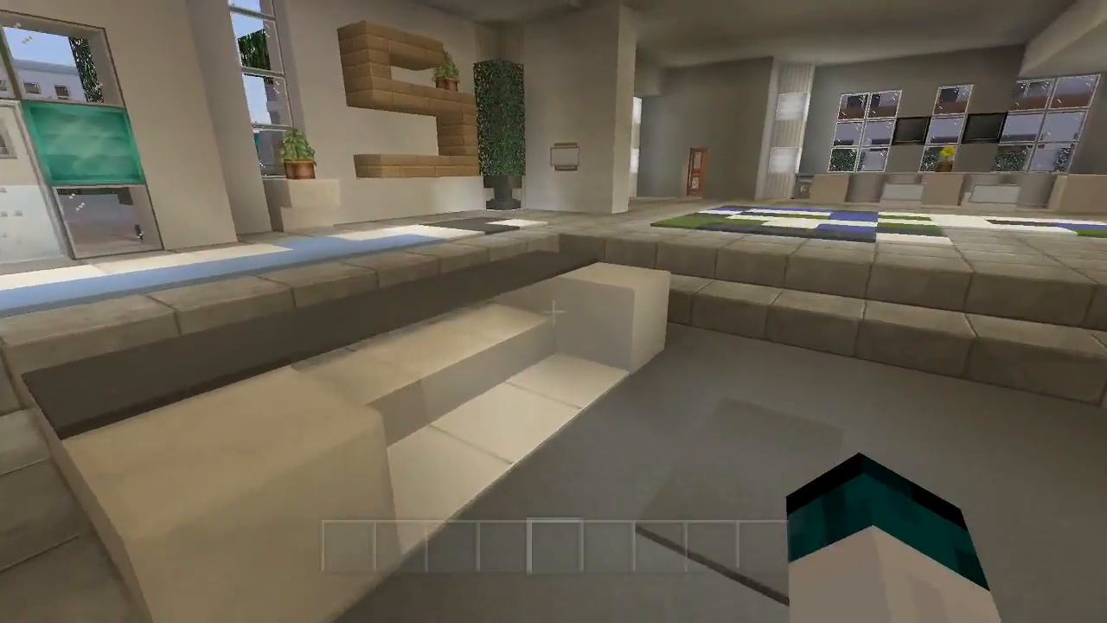
pyautogui.moveTo(553, 312)
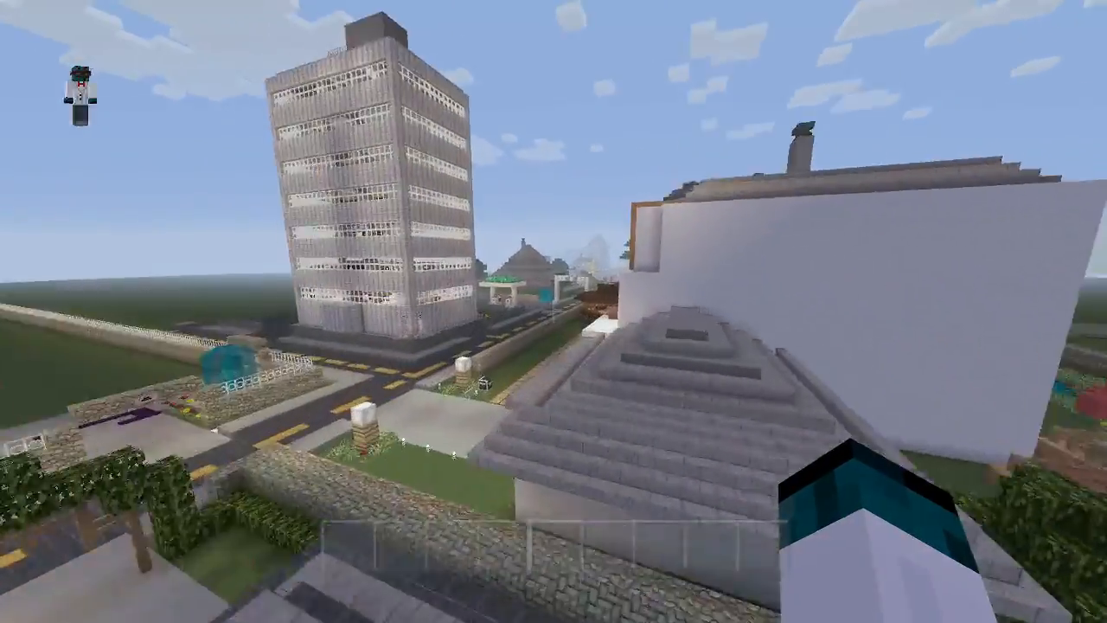
pyautogui.moveTo(554, 312)
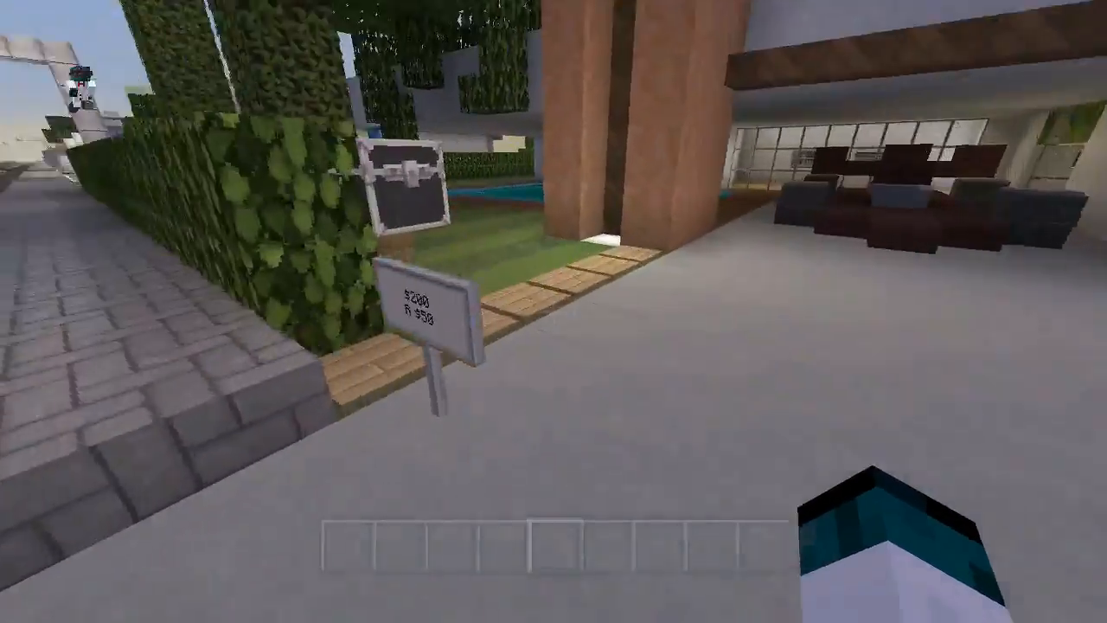
pyautogui.moveTo(553, 312)
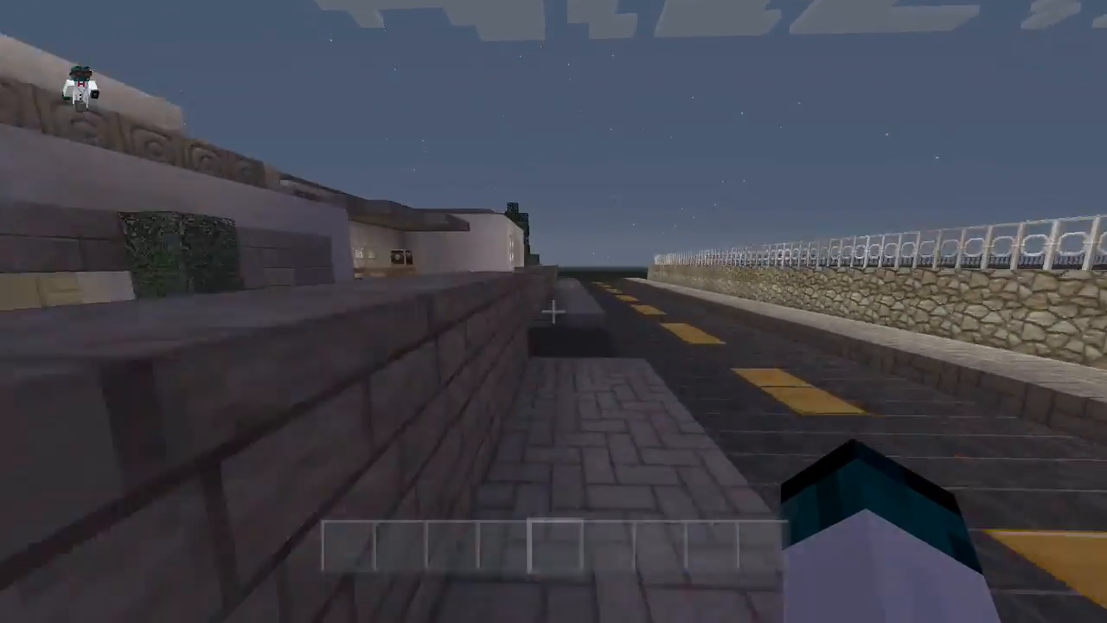
pyautogui.moveTo(553, 312)
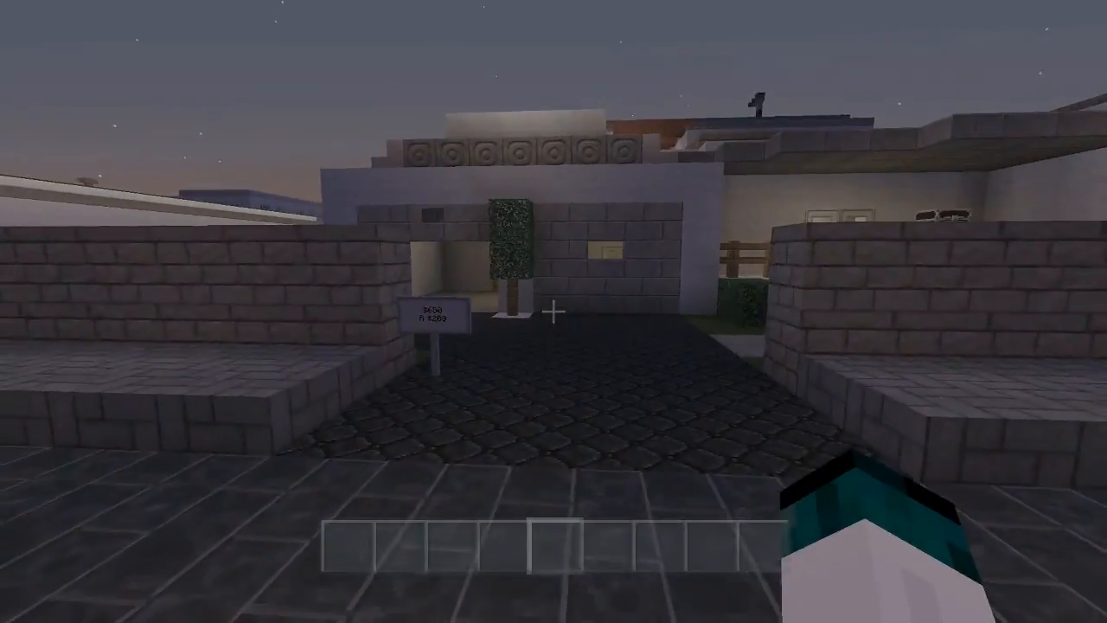